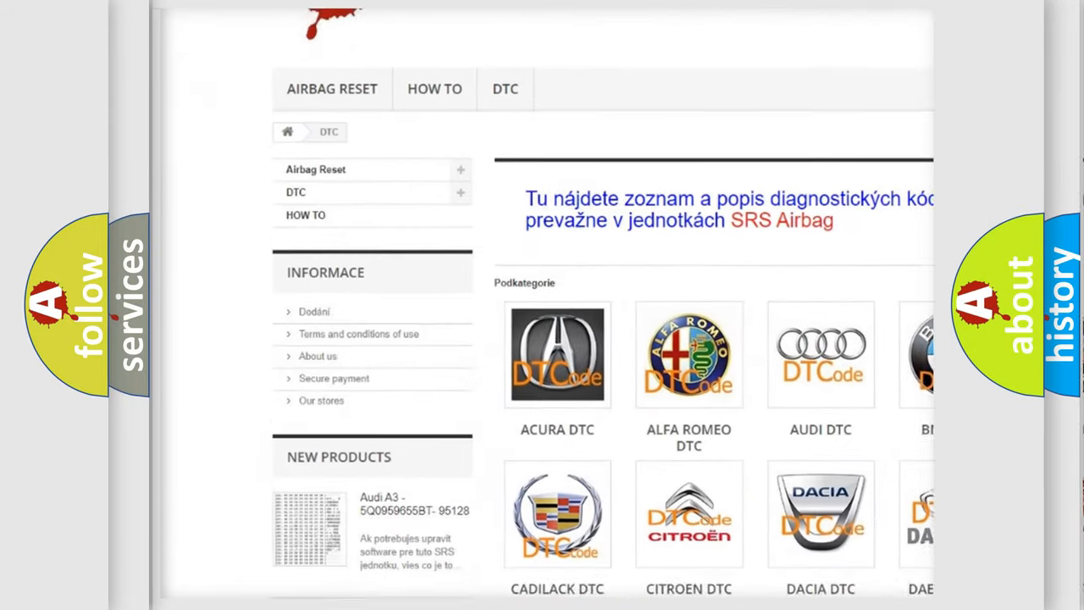
pyautogui.scroll(-3)
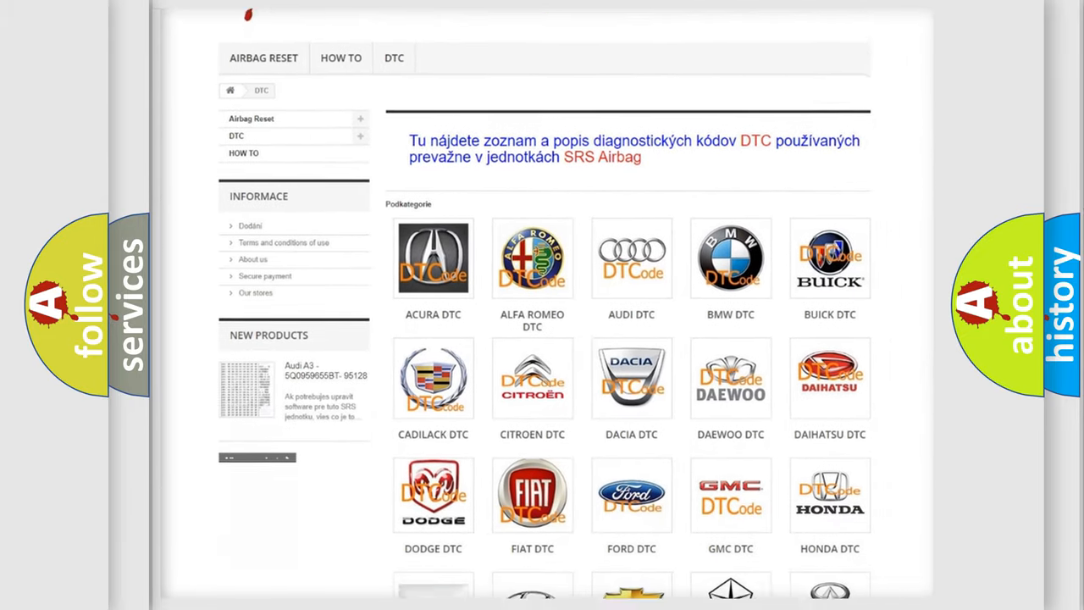
pyautogui.scroll(-3)
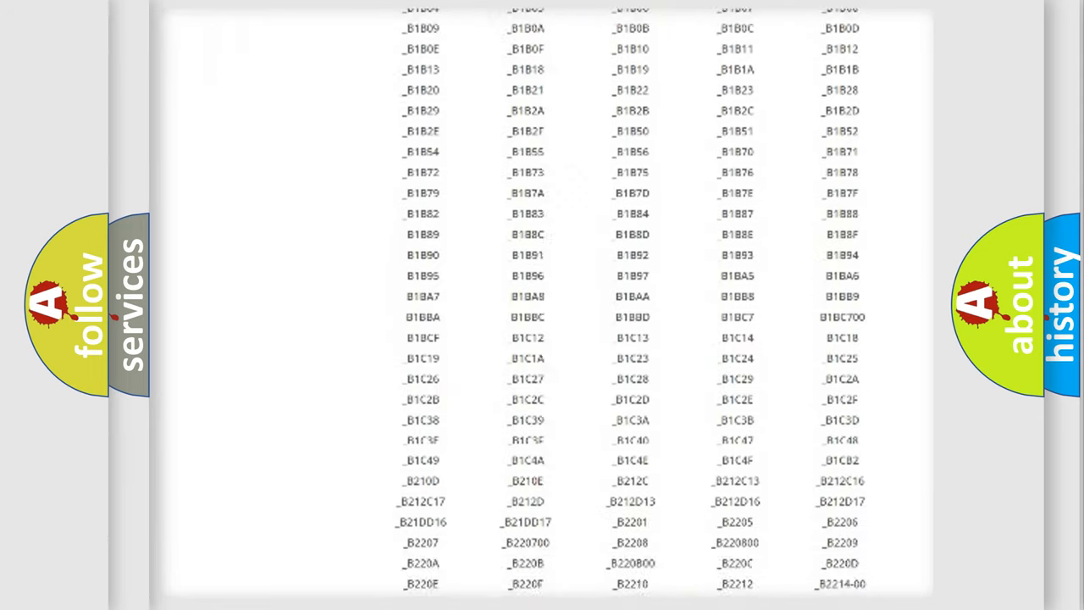
pyautogui.scroll(-3)
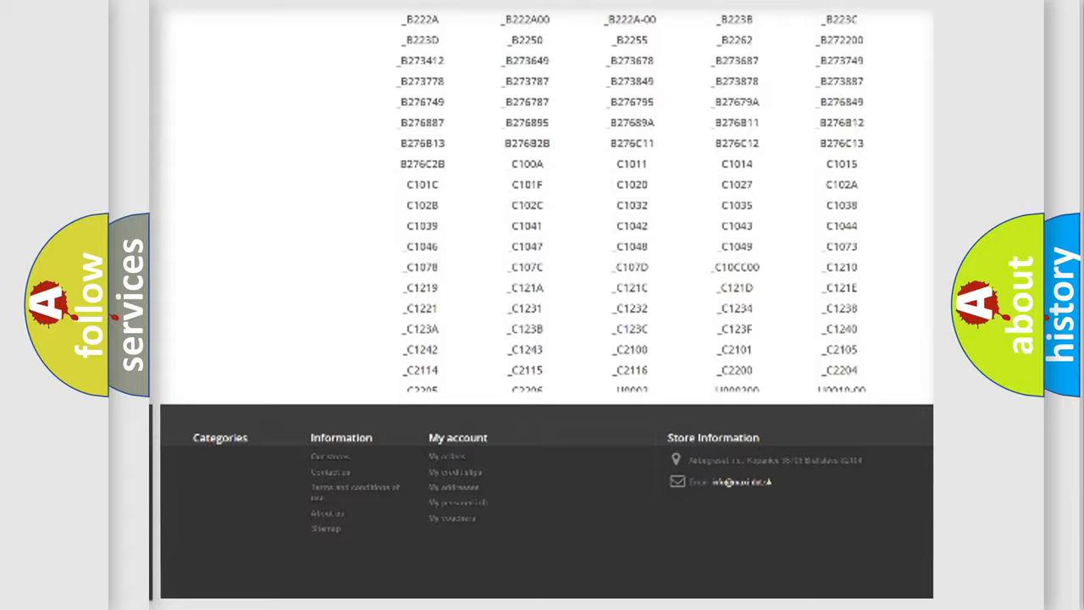
pyautogui.scroll(3)
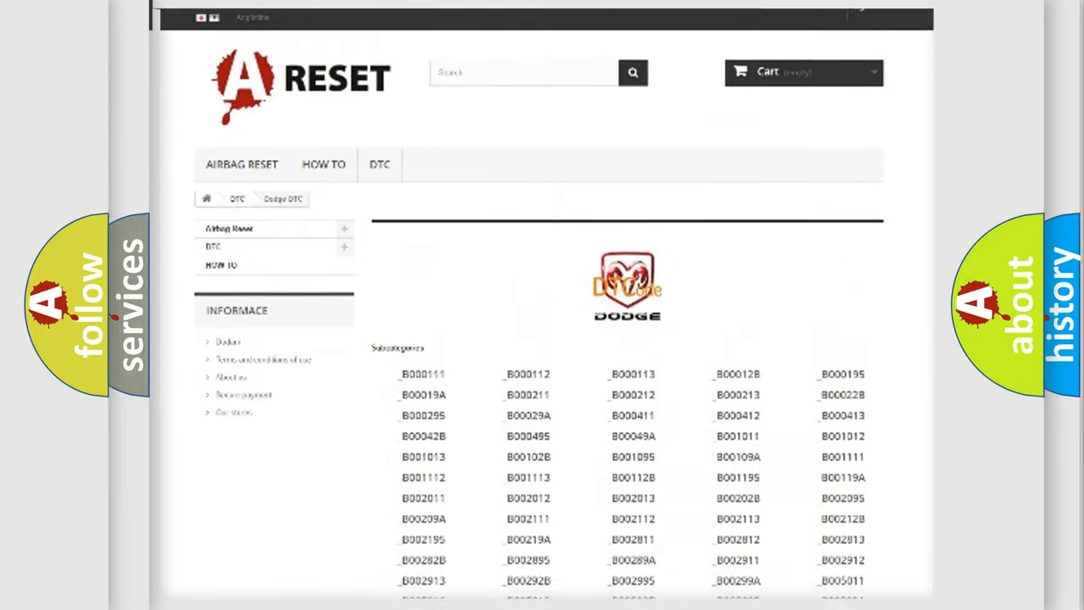